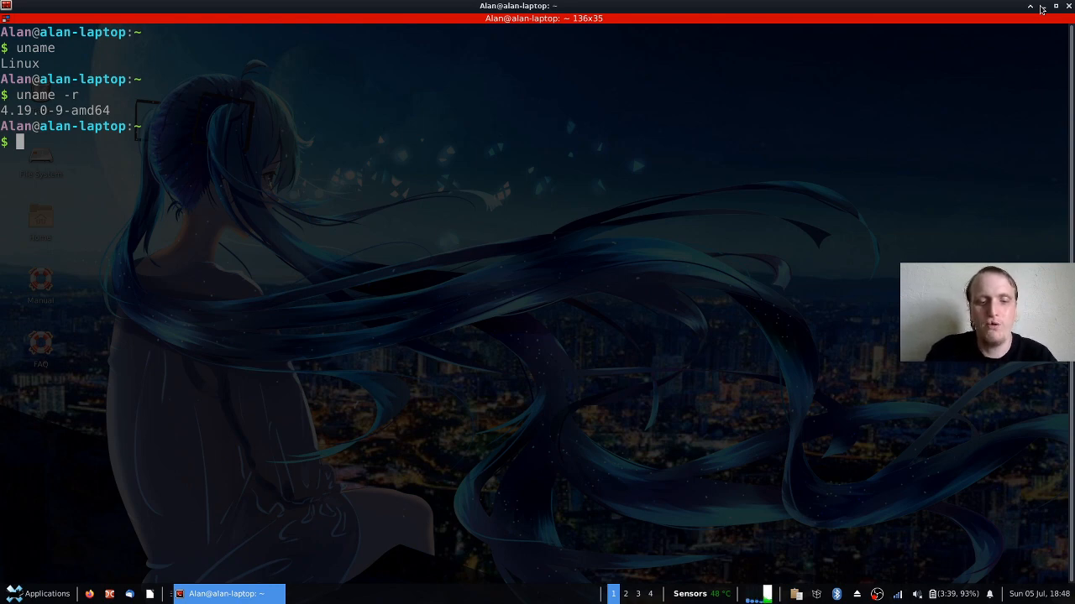
Run the misspelled 'neofetc', then 'neofetch' to show MX Linux system info.
type("ne")
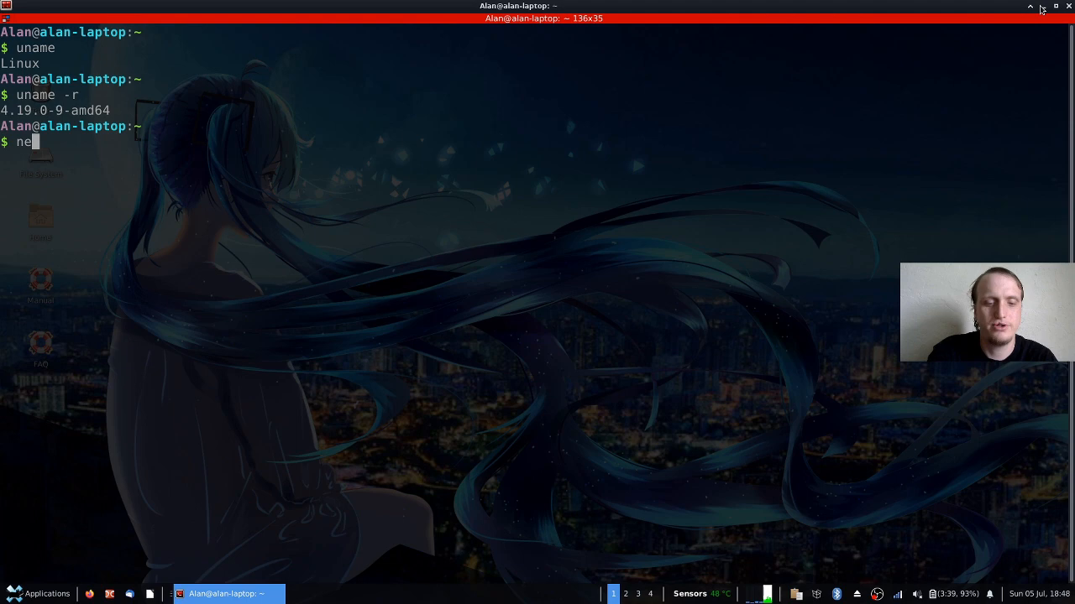
key("Return")
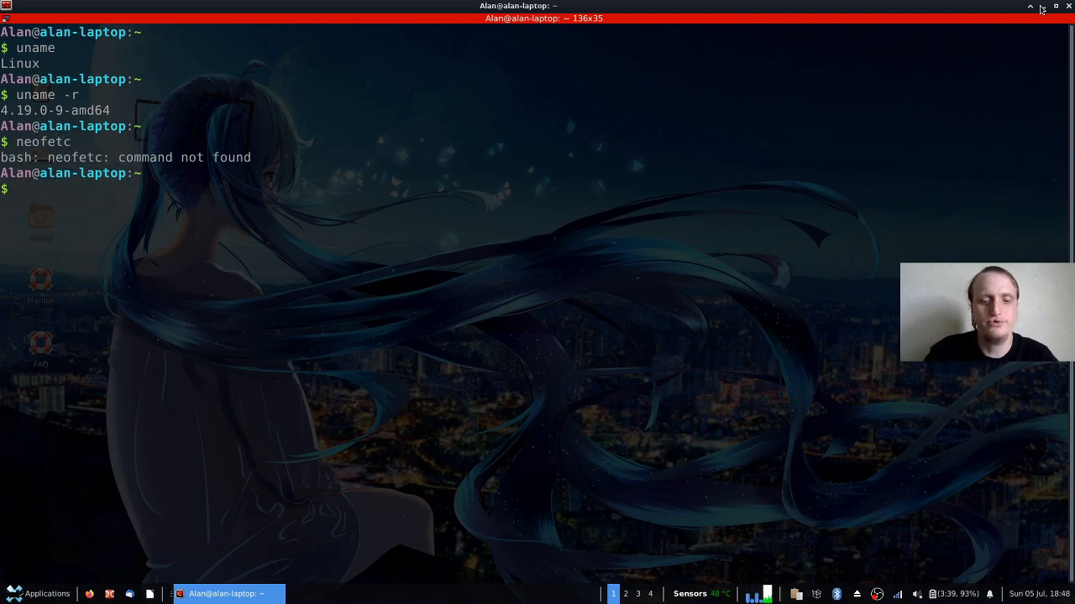
key("Return")
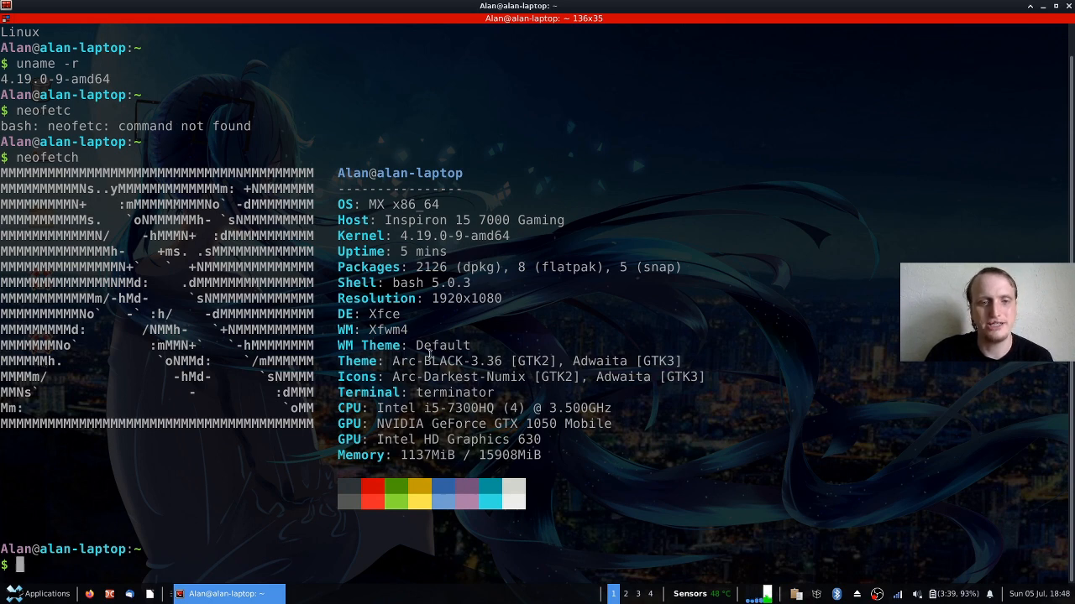
mouse_move(546, 313)
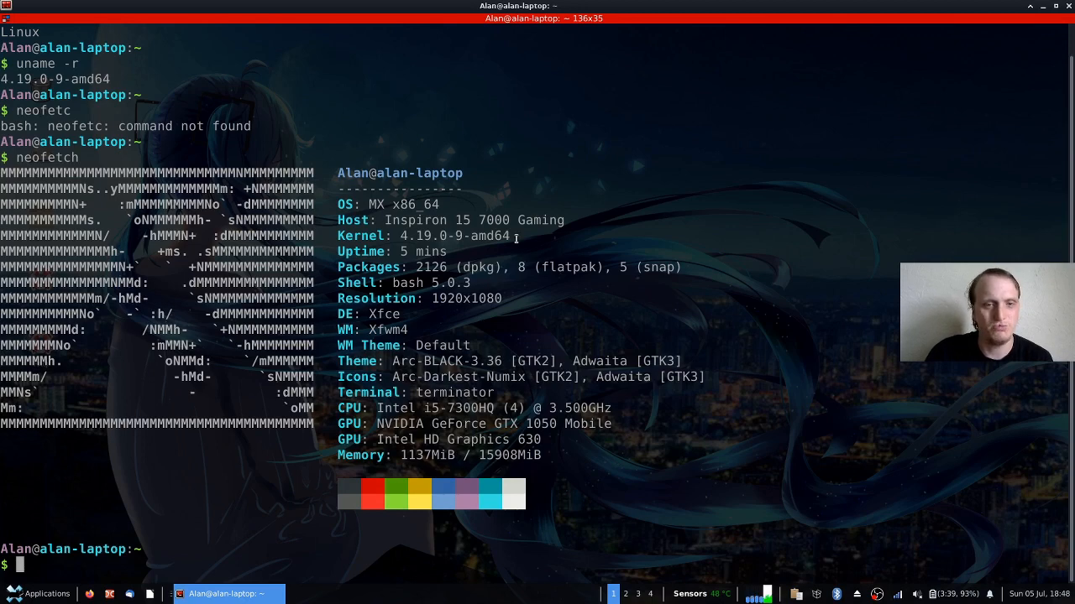
type("ex")
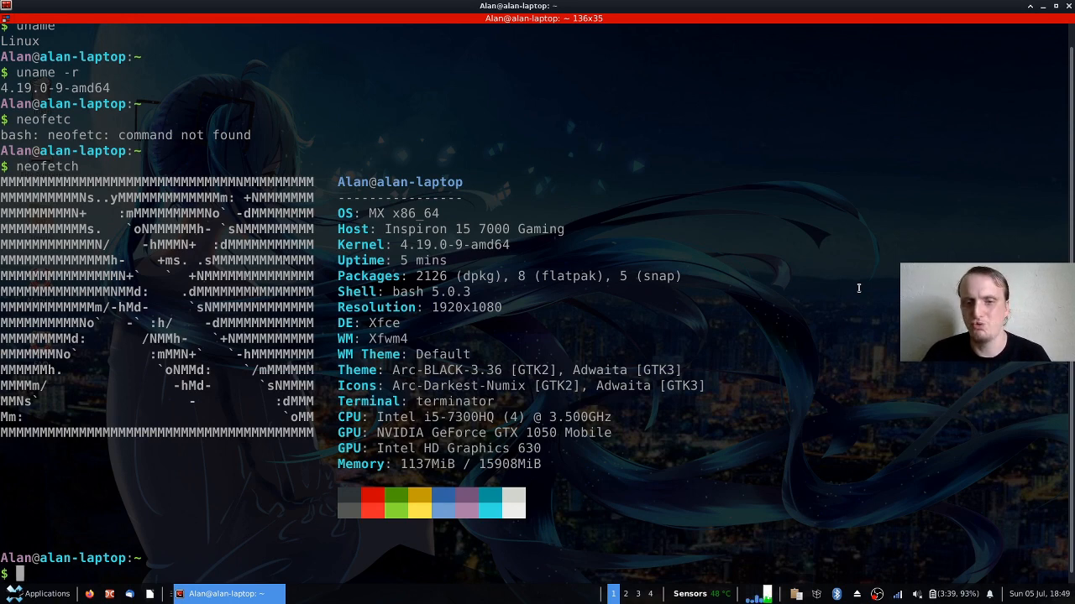
mouse_move(966, 66)
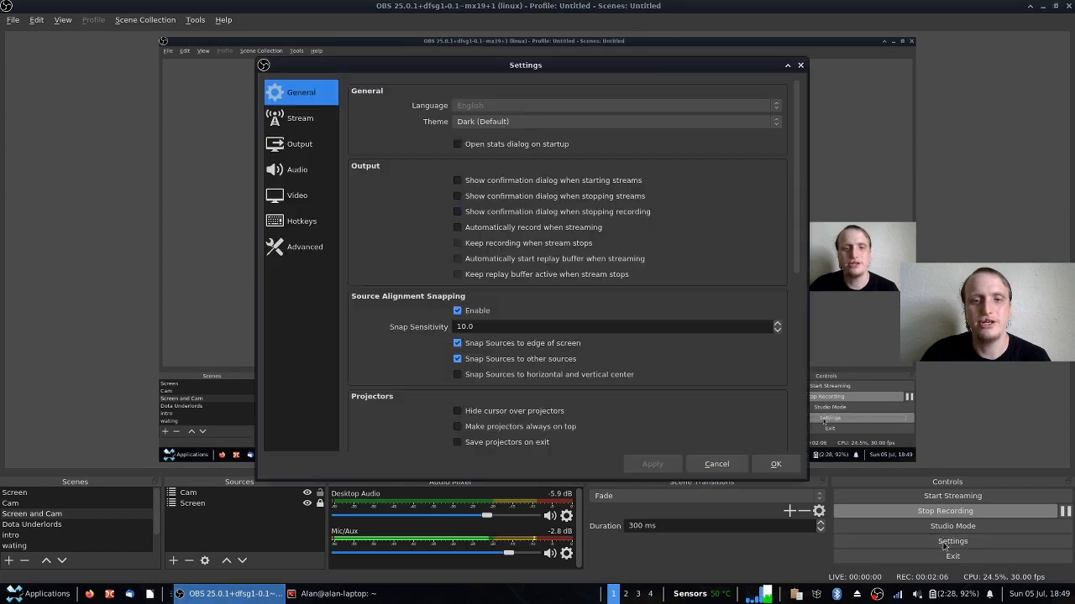
View OBS Studio's streaming output settings: x264, CBR 2500 Kbps, veryfast.
left_click(299, 143)
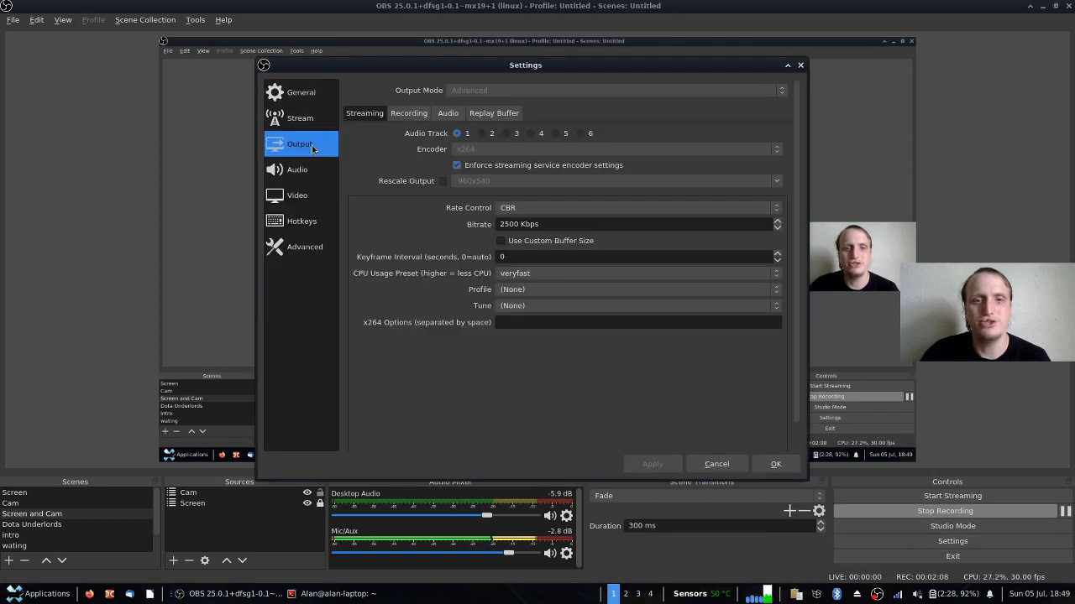
left_click(409, 113)
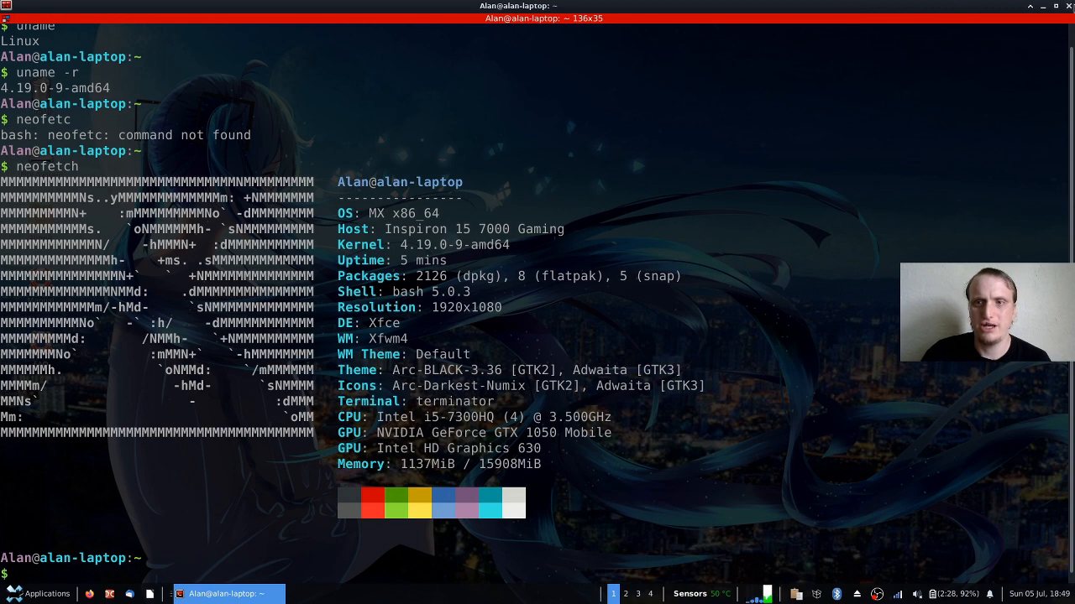
Start typing a new command beginning with 'c' below the neofetch summary.
type("c")
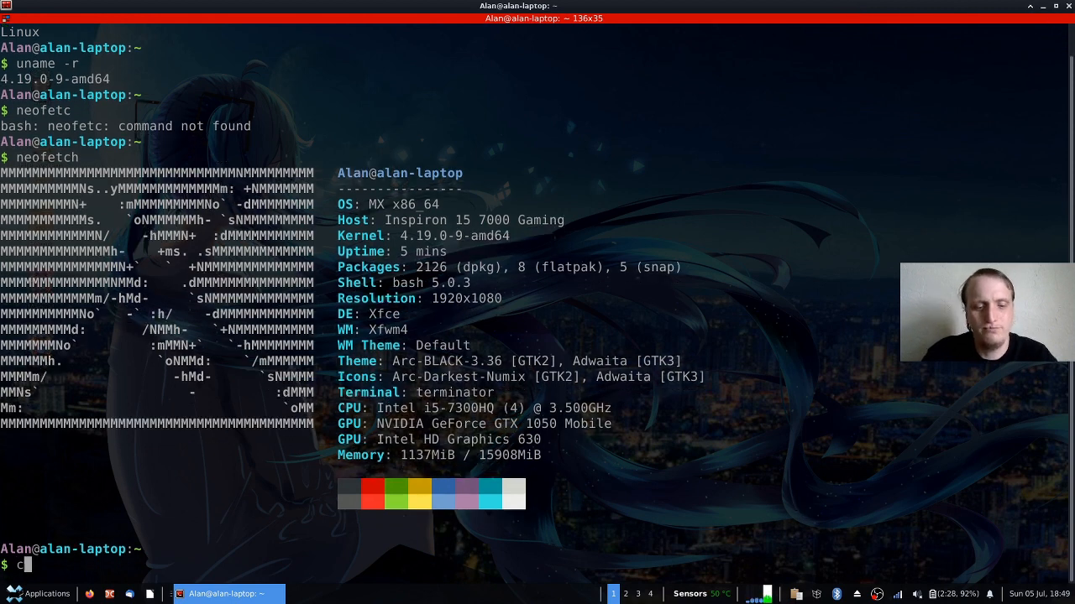